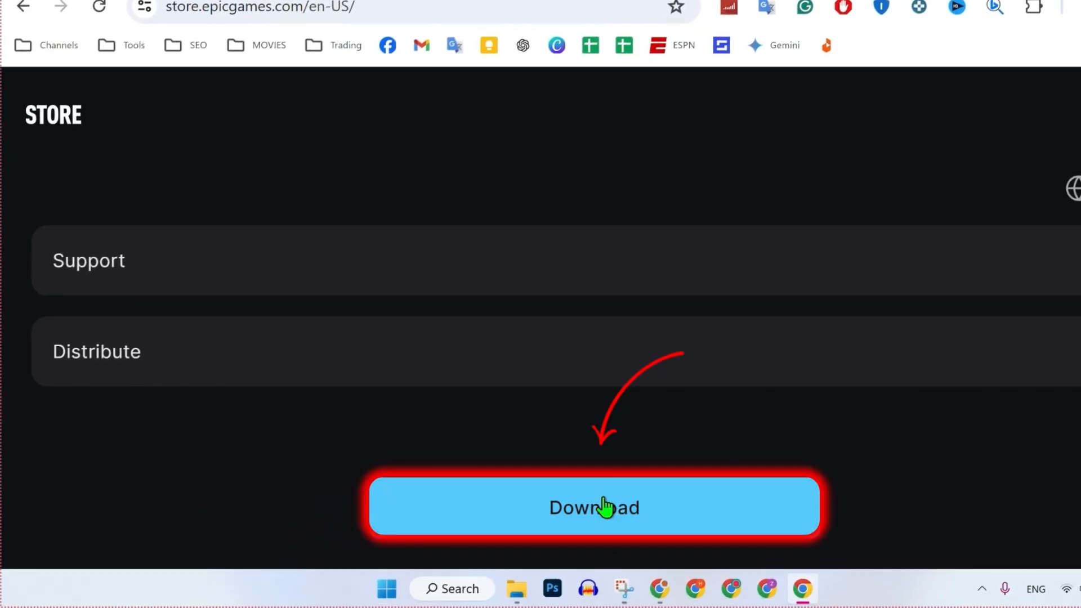
- Download the Epic Games Launcher installer from store.epicgames.com and save it
left_click(593, 507)
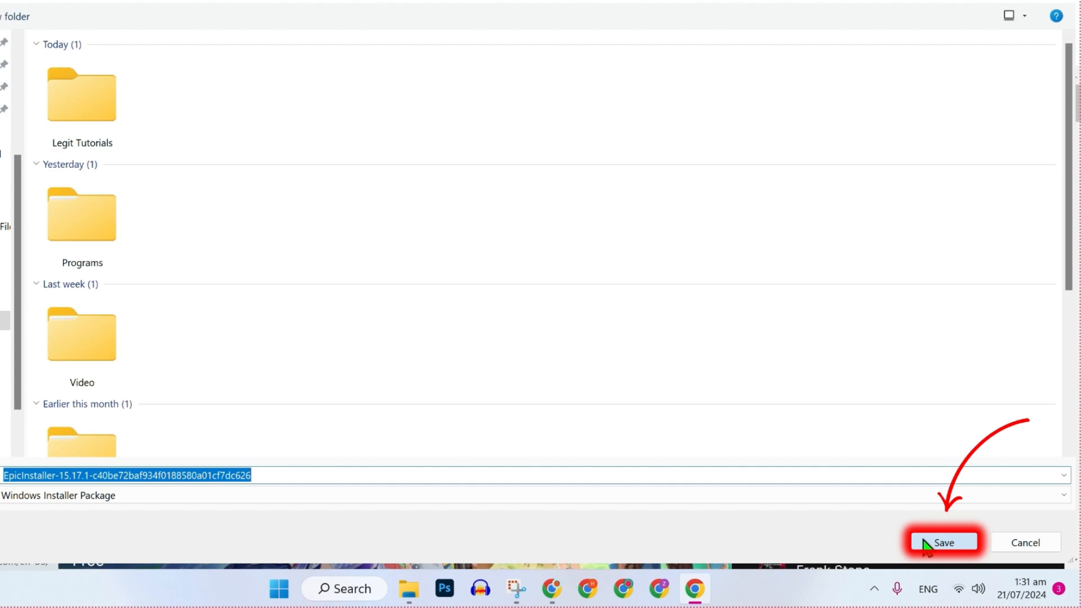
left_click(943, 542)
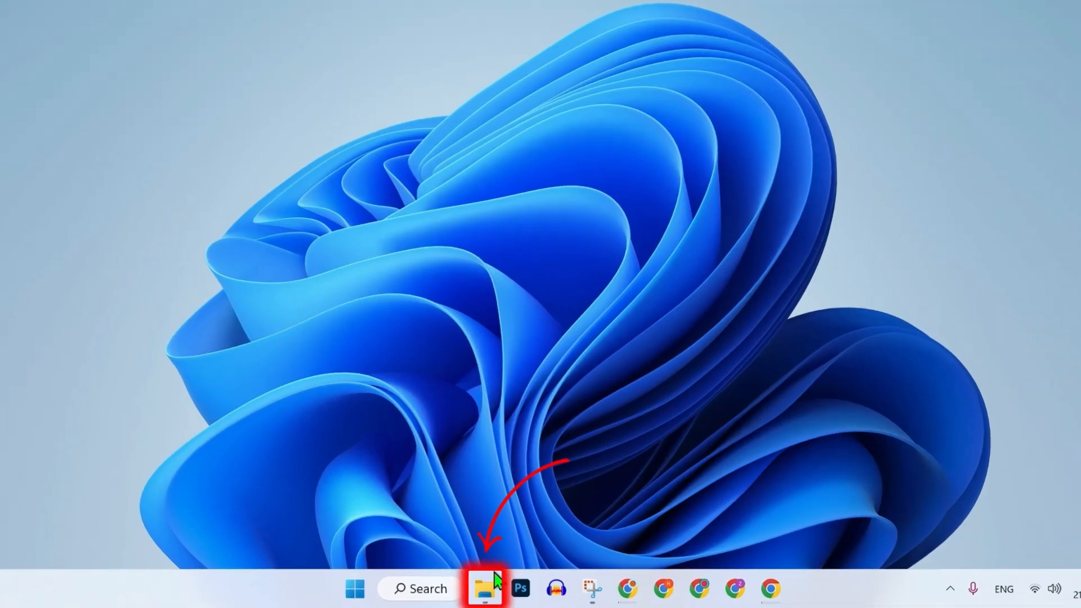
- Run EpicInstaller from Downloads > Programs and start Epic Games Launcher
left_click(485, 589)
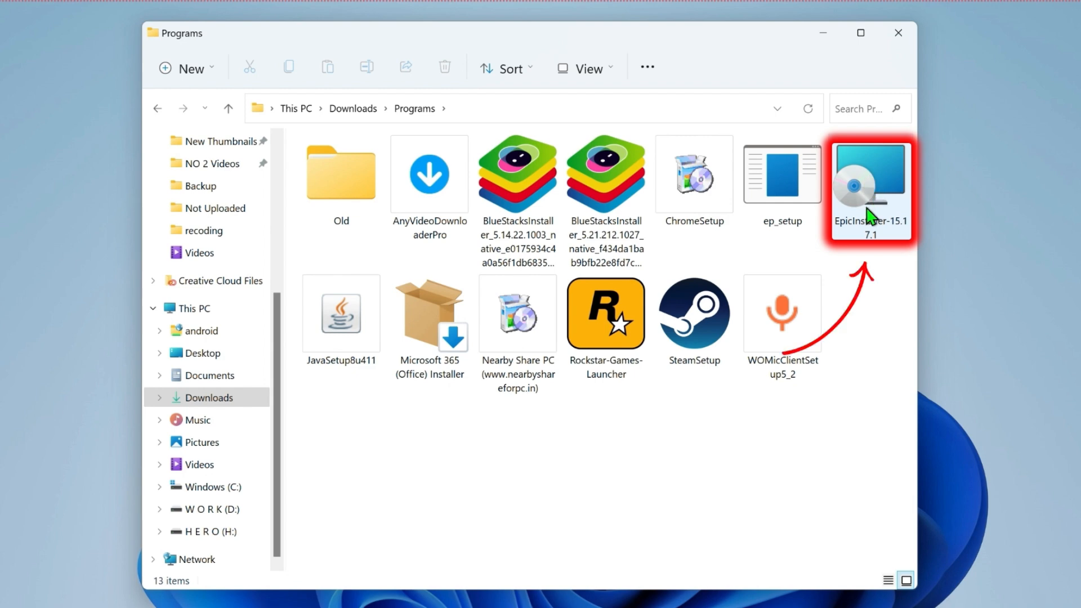
left_click(898, 33)
type("EPI")
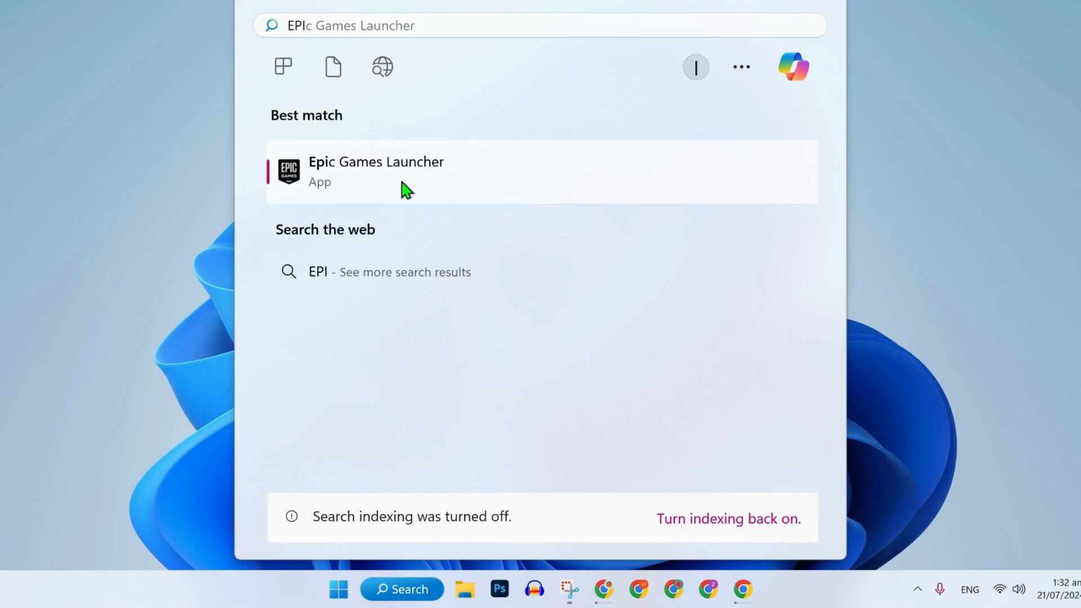
left_click(376, 171)
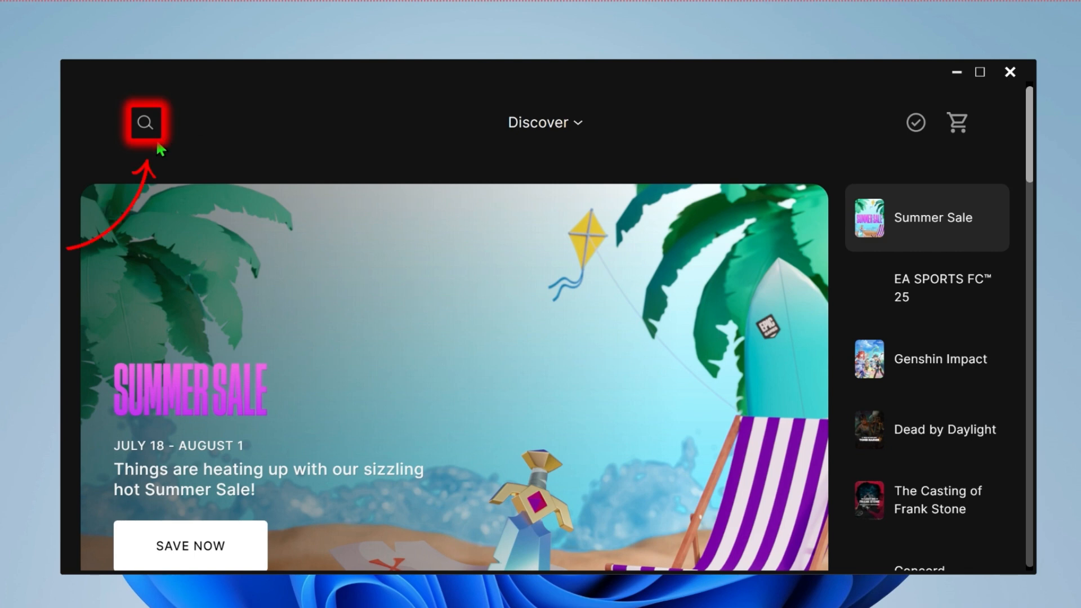
- Search 'Zenless Zone Zero' and go to its store page
type("Zenless Zone Zero")
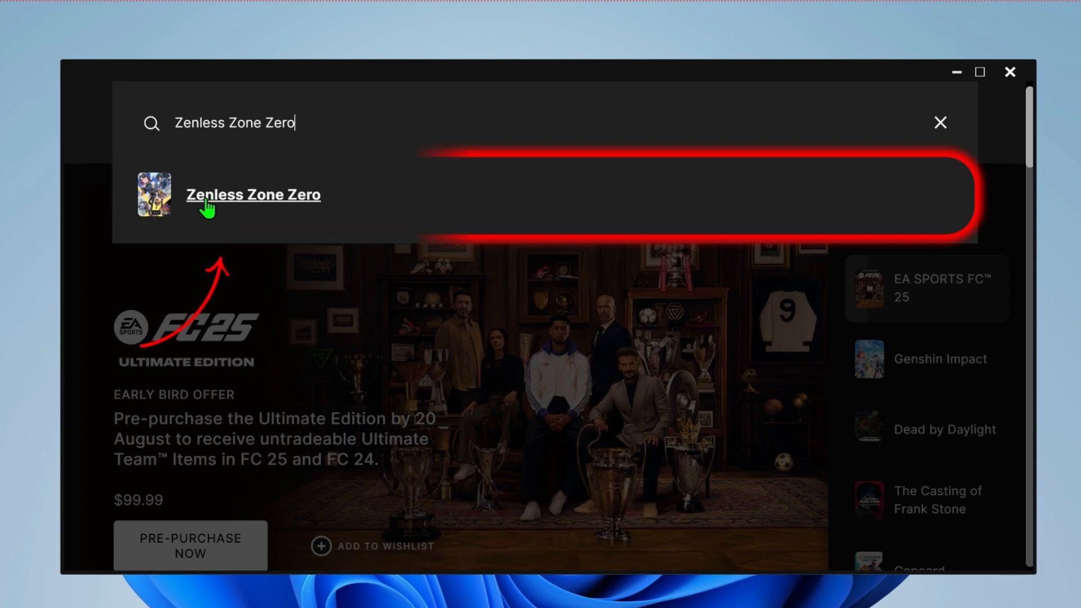
left_click(254, 195)
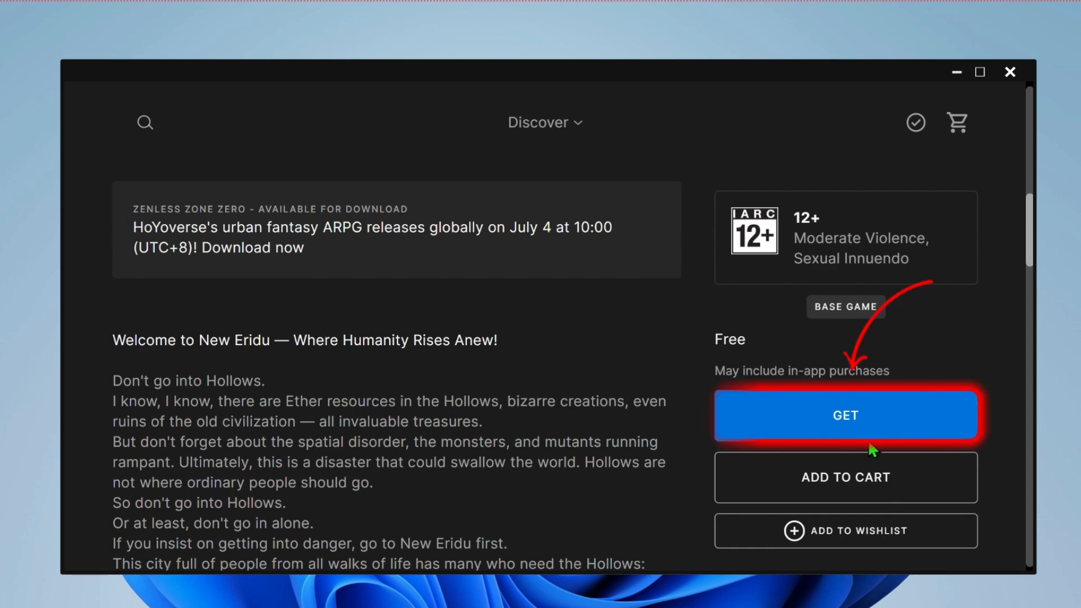
- Claim Zenless Zone Zero for free, accepting the license, and view it in the library
left_click(846, 416)
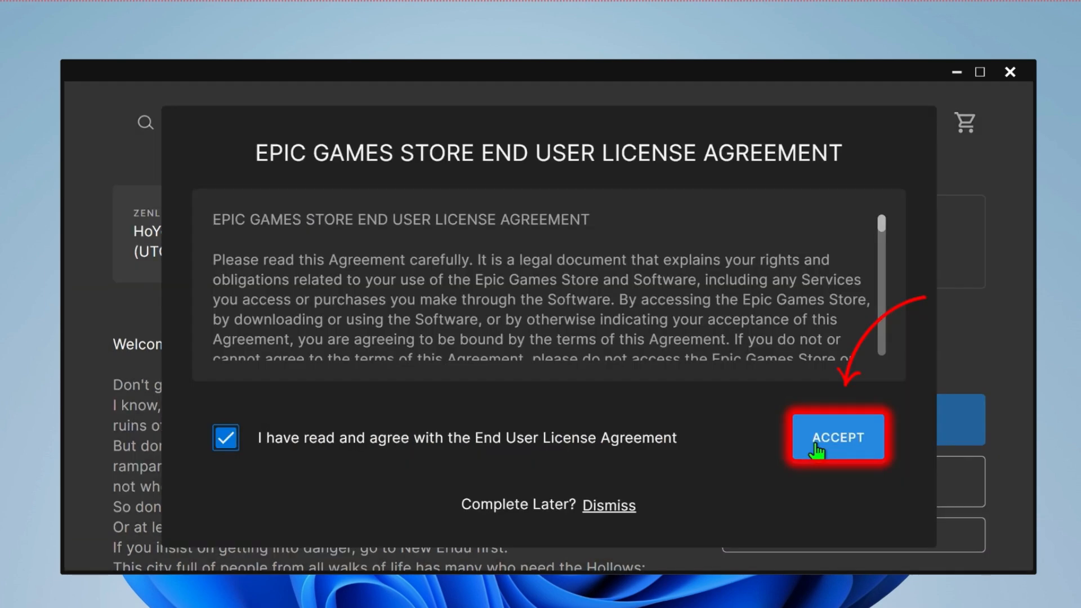
left_click(836, 436)
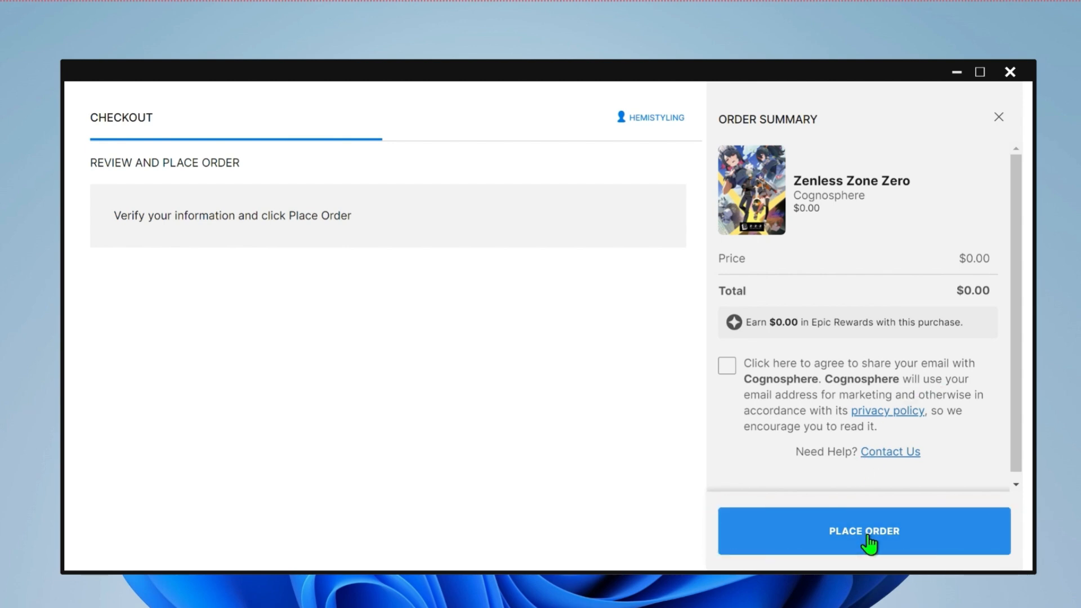
left_click(864, 530)
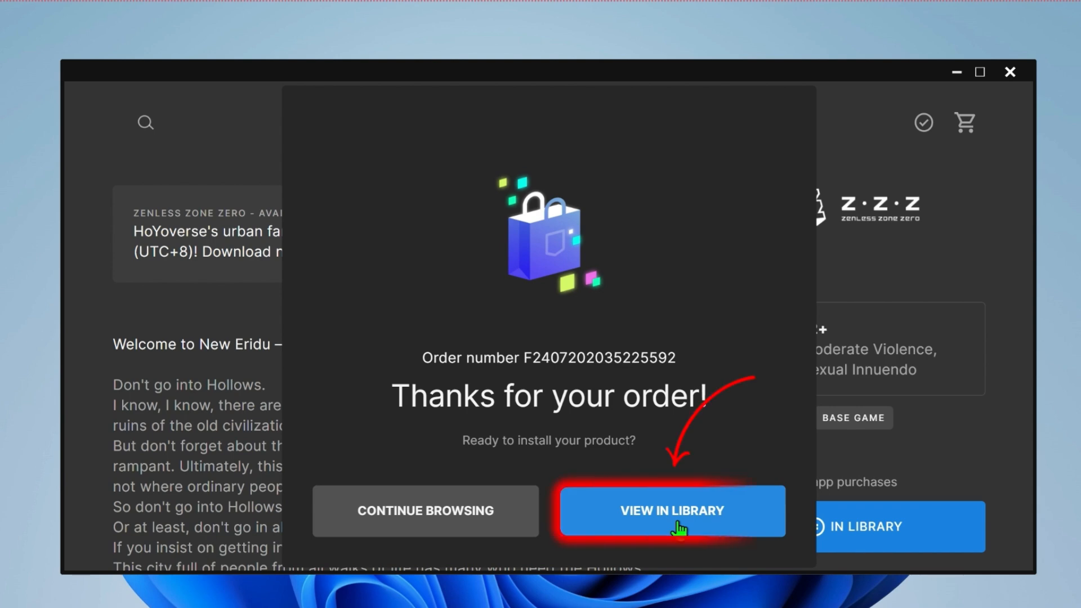
left_click(671, 511)
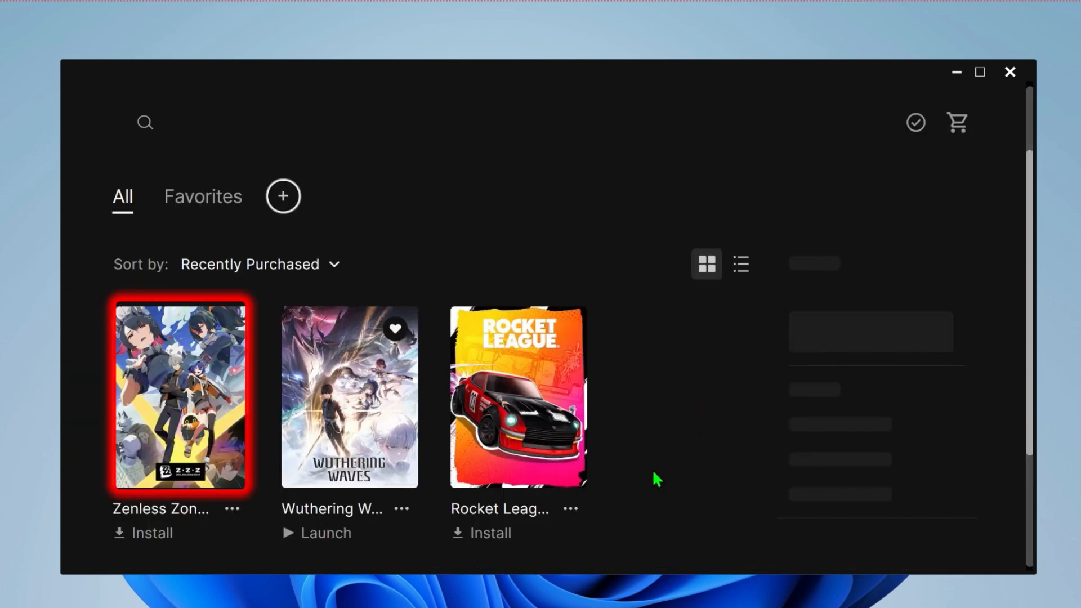
- Install Zenless Zone Zero to drive D: with Create Shortcut enabled
left_click(152, 533)
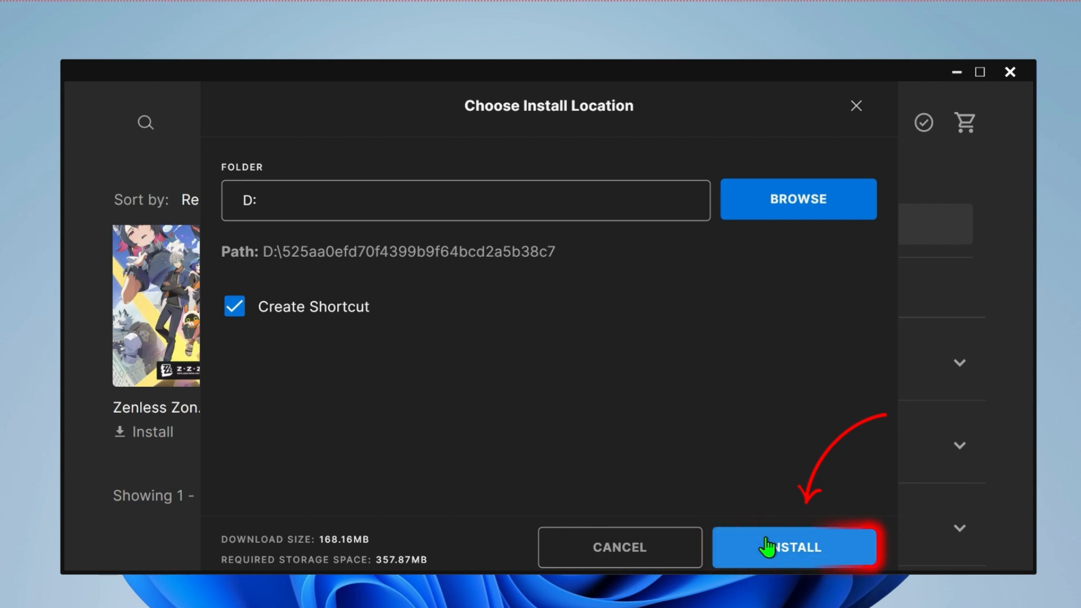
left_click(794, 548)
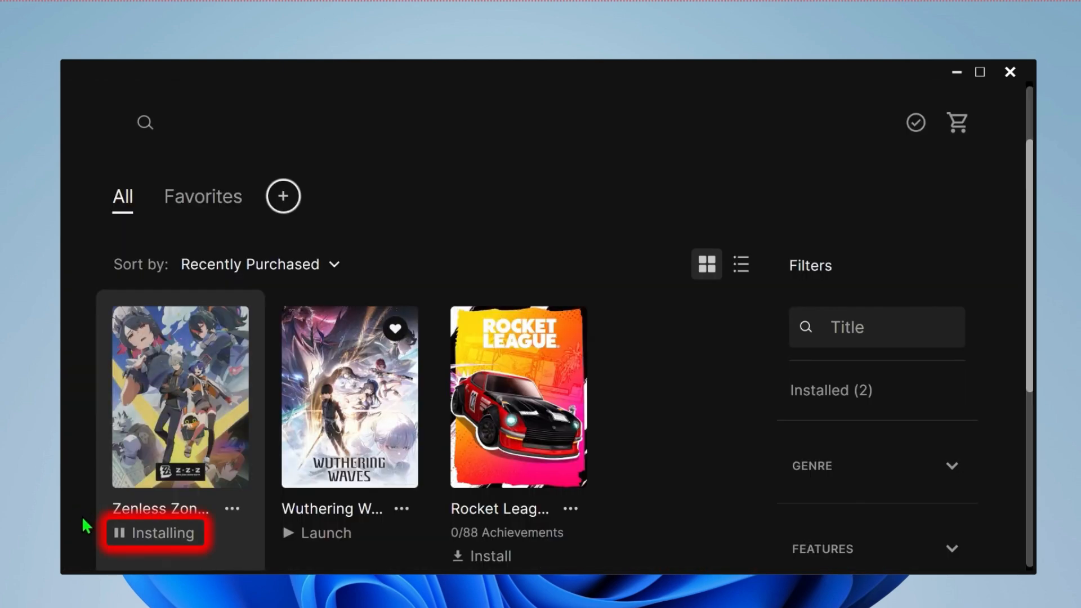